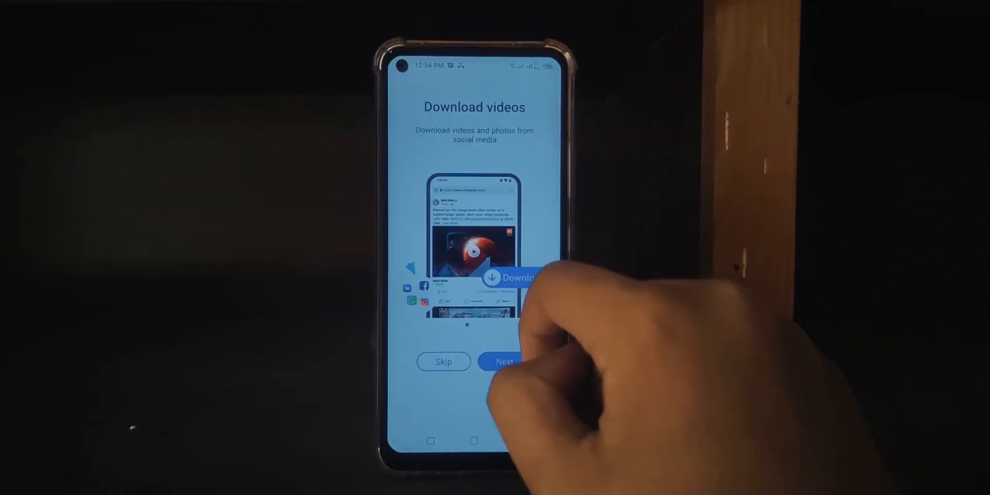
Pass the Download videos intro and agree to the terms to reach the home page
{"action": "left_click", "coordinate": [505, 361]}
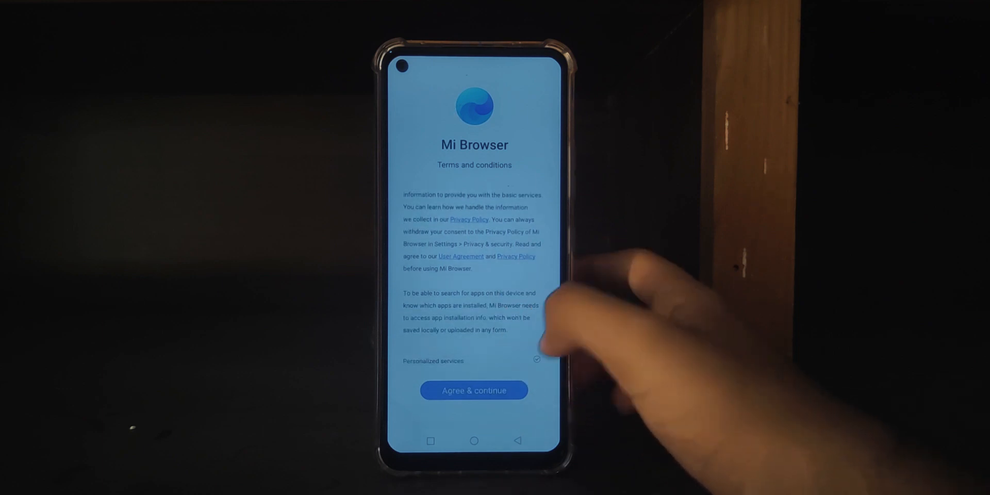
{"action": "left_click", "coordinate": [473, 390]}
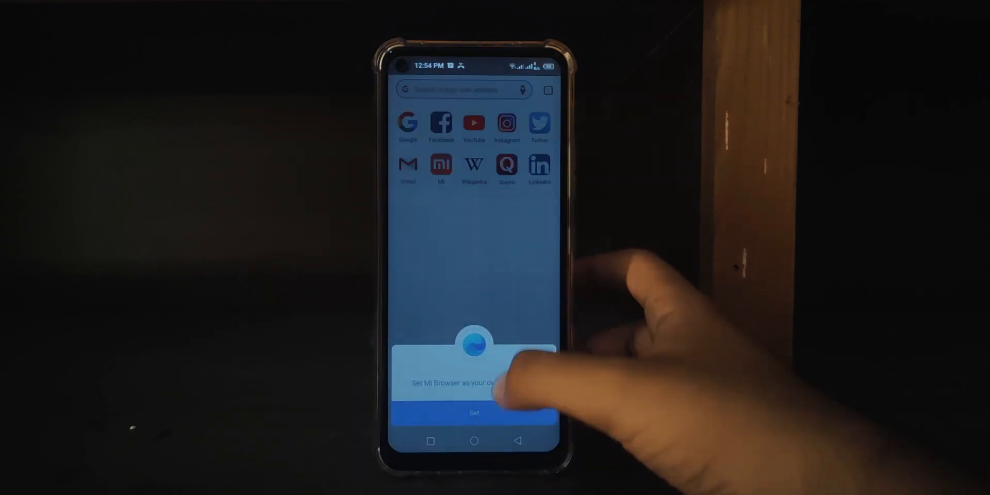
Dismiss the Set as default prompt, browse the YouTube feed, and open the Mi Browser Pro Play Store listing
{"action": "left_click", "coordinate": [474, 412]}
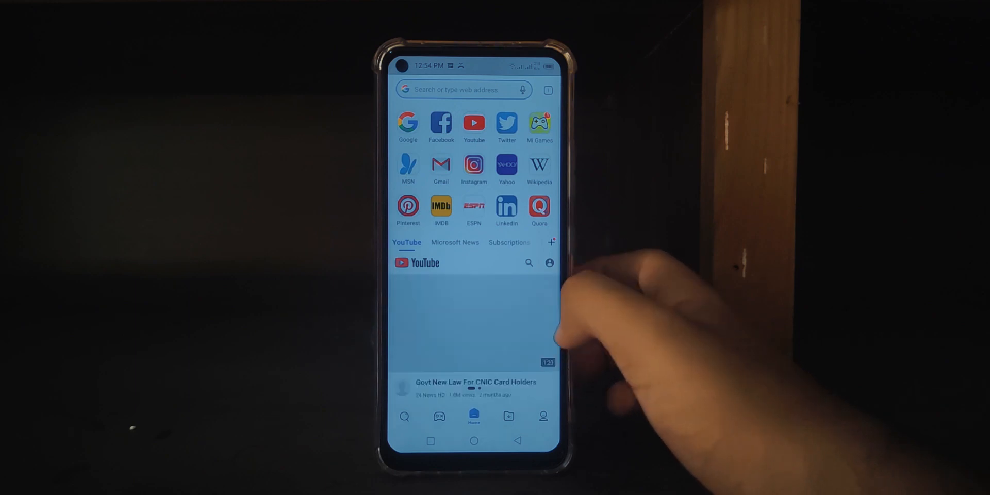
{"action": "scroll", "scroll_direction": "up", "scroll_amount": 3}
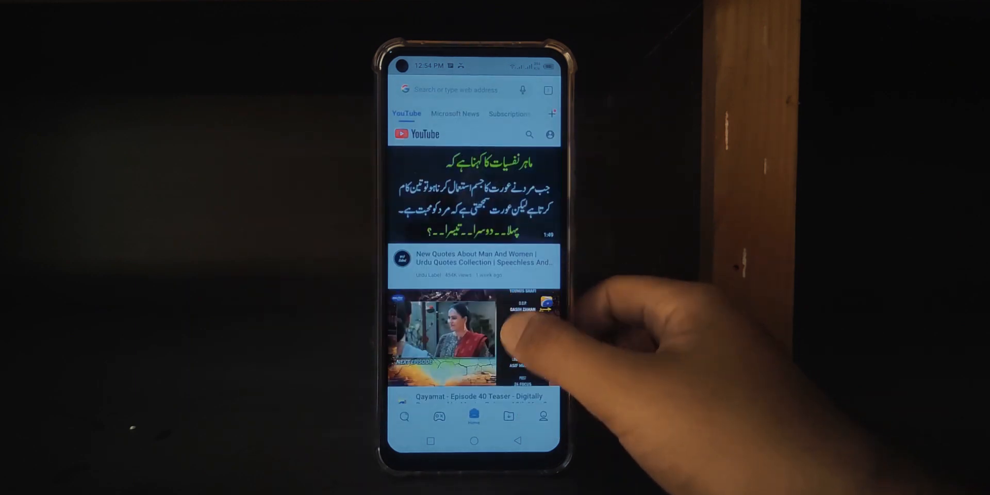
{"action": "left_click", "coordinate": [443, 114]}
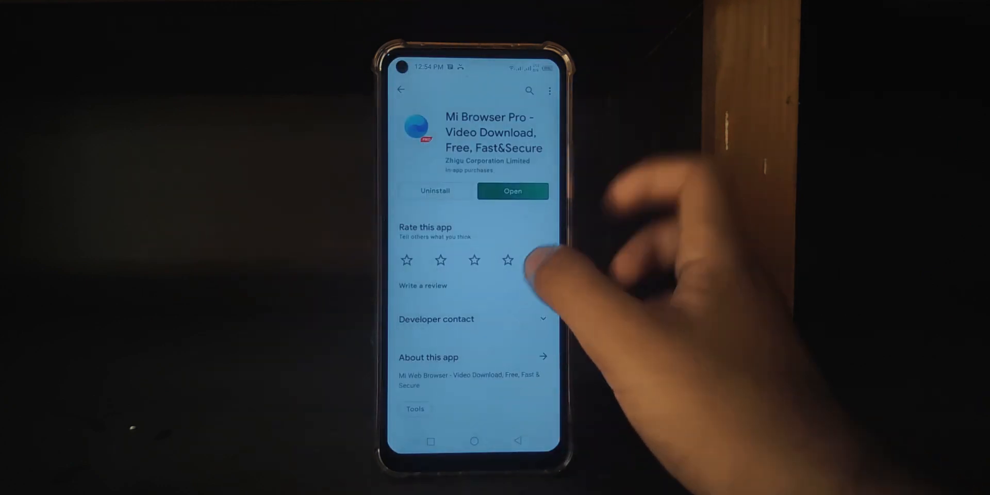
Launch Mi Browser from its listing and open an incognito tab, then Advanced settings with Ad blocker on
{"action": "left_click", "coordinate": [512, 190]}
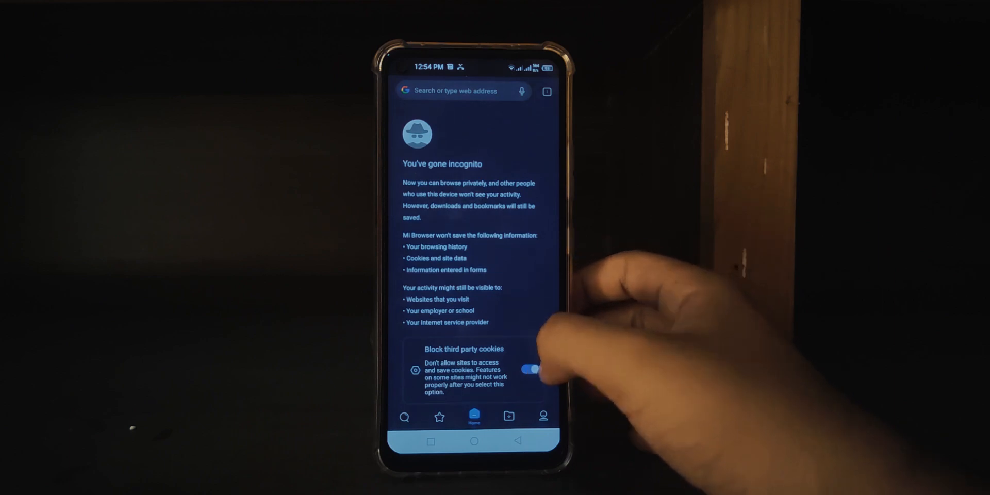
{"action": "left_click", "coordinate": [541, 415]}
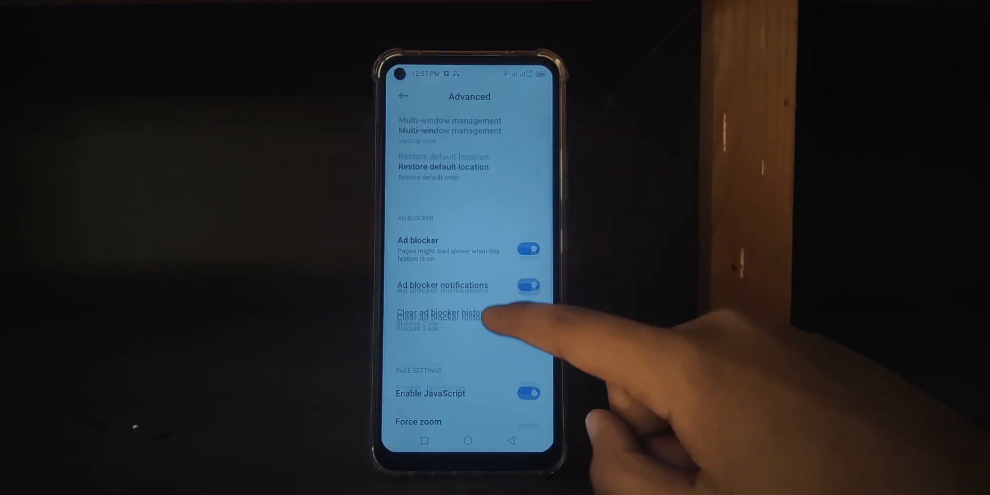
Review Advanced settings, load the d3ward.github.io ad-block test page, and return to Settings
{"action": "scroll", "scroll_direction": "up", "scroll_amount": 3}
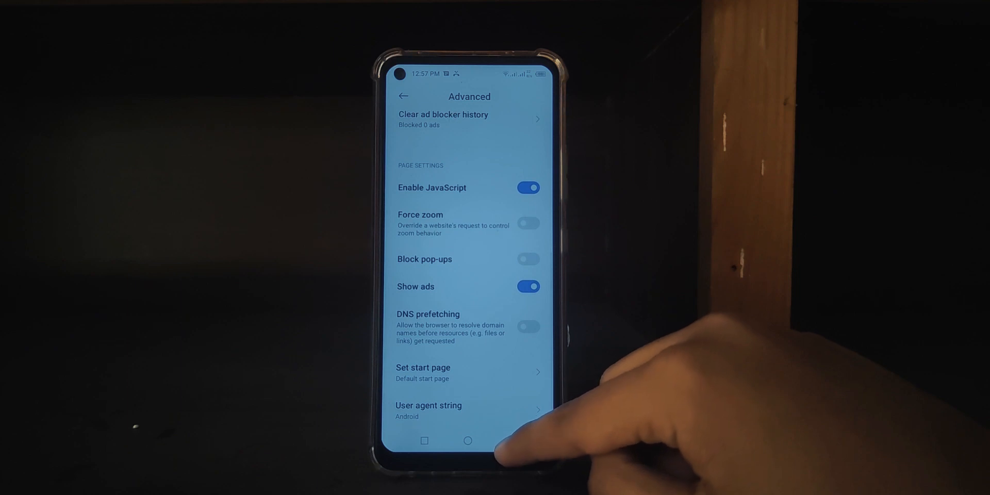
{"action": "left_click", "coordinate": [535, 415]}
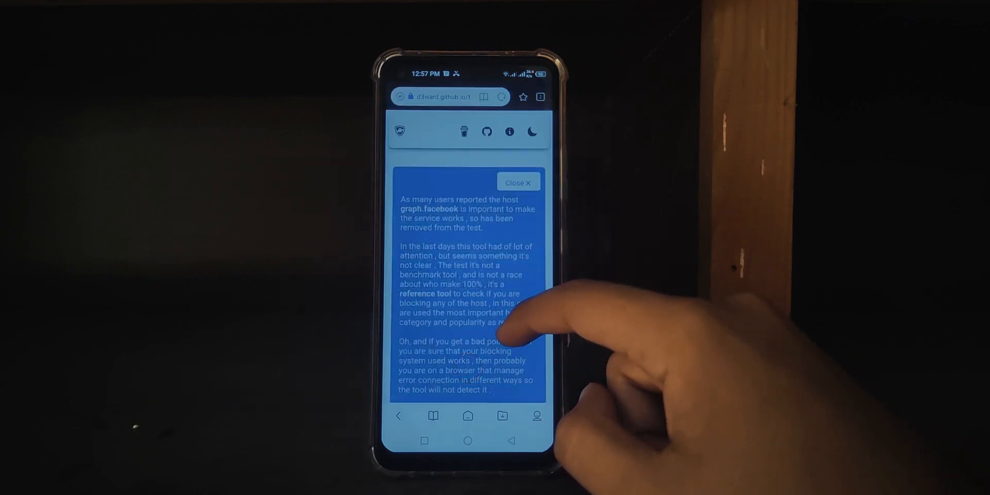
{"action": "scroll", "scroll_direction": "down", "scroll_amount": 3}
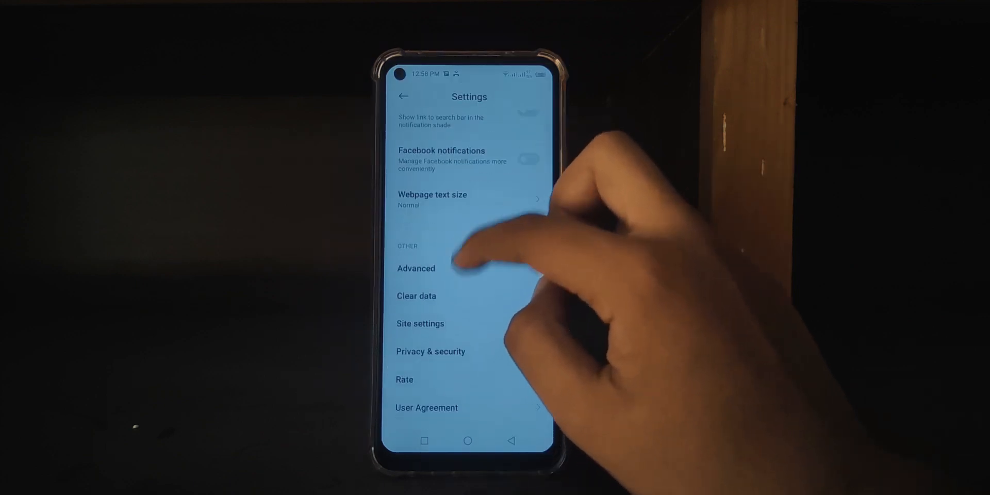
Enter the Advanced settings before leaving Mi Browser for Samsung Internet's start page
{"action": "left_click", "coordinate": [416, 296]}
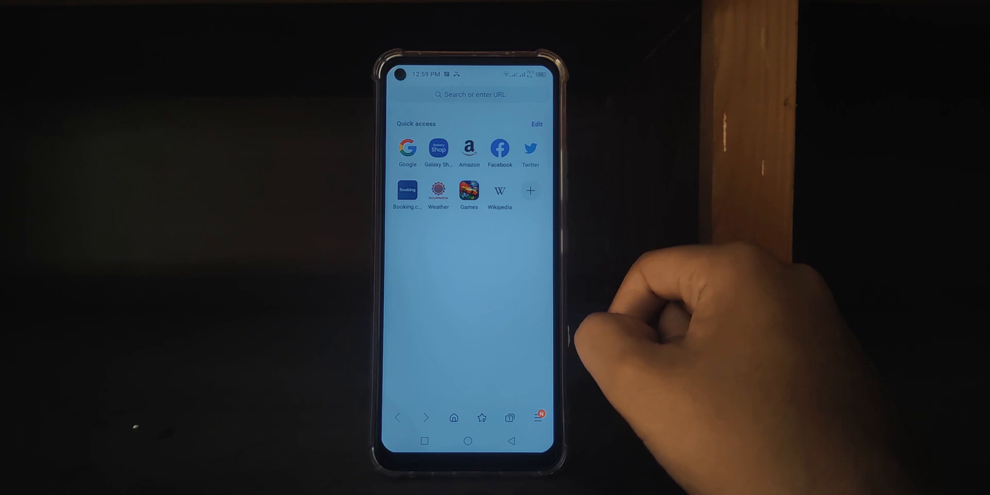
Search 'you' from the address bar and choose the youtube.com suggestion
{"action": "left_click", "coordinate": [539, 417]}
{"action": "type", "text": "you"}
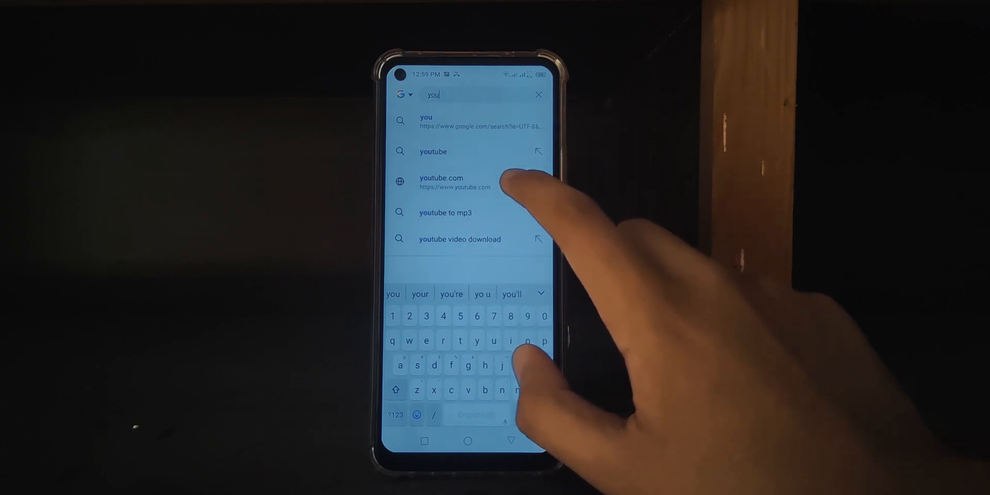
{"action": "left_click", "coordinate": [441, 182]}
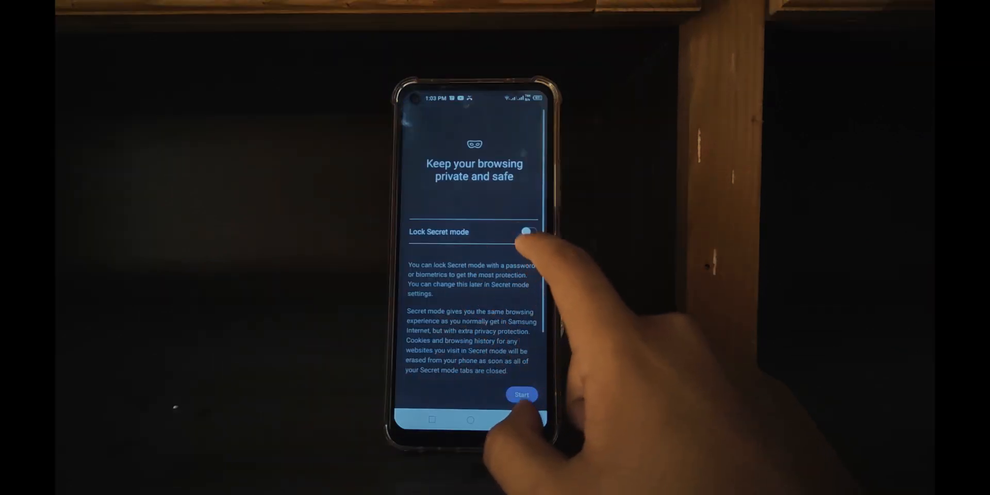
Start Secret mode and view the Add-ons list showing no ad blockers installed
{"action": "left_click", "coordinate": [522, 395]}
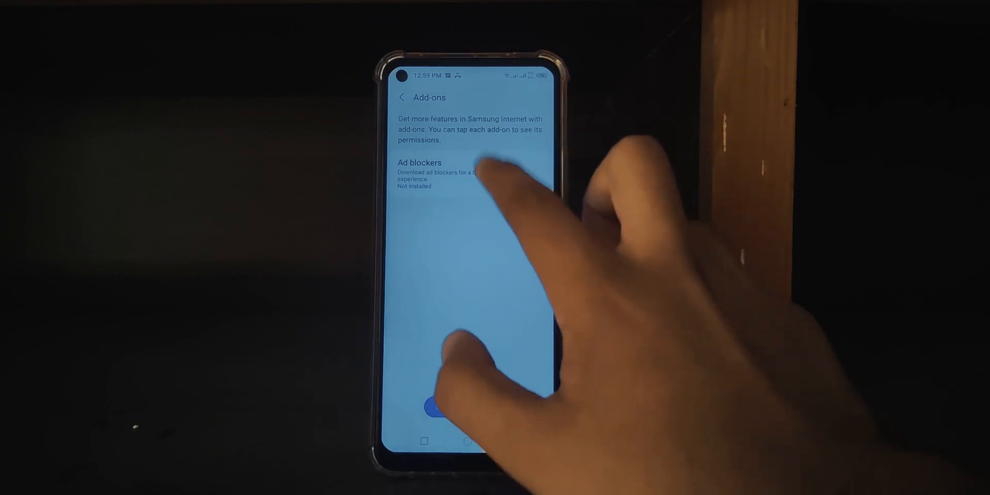
{"action": "left_click", "coordinate": [419, 161]}
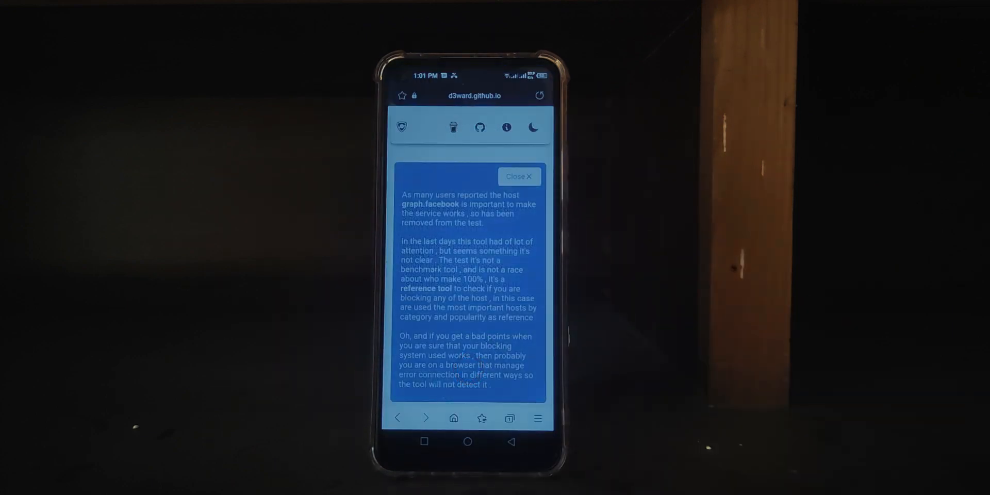
Close the test notice and scroll through the 47% result and the unblocked ad, analytics and social hosts
{"action": "left_click", "coordinate": [518, 176]}
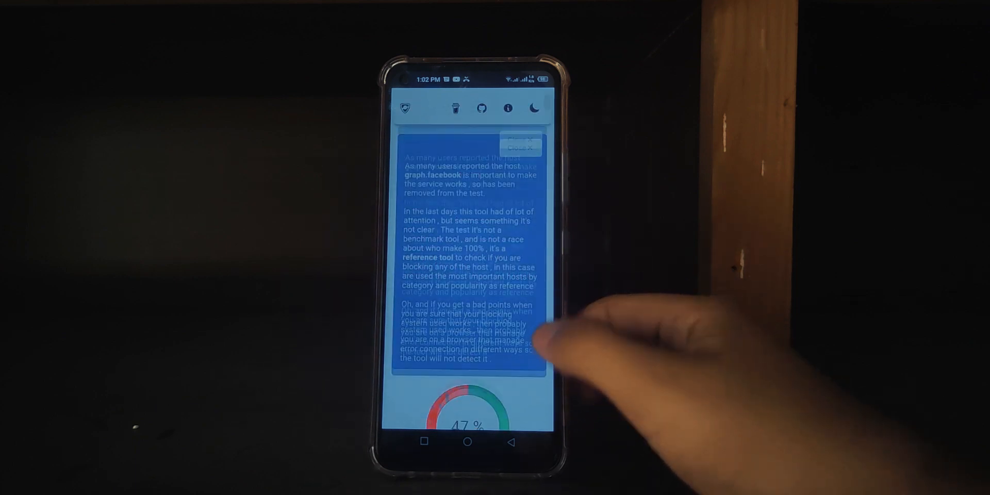
{"action": "scroll", "scroll_direction": "down", "scroll_amount": 3}
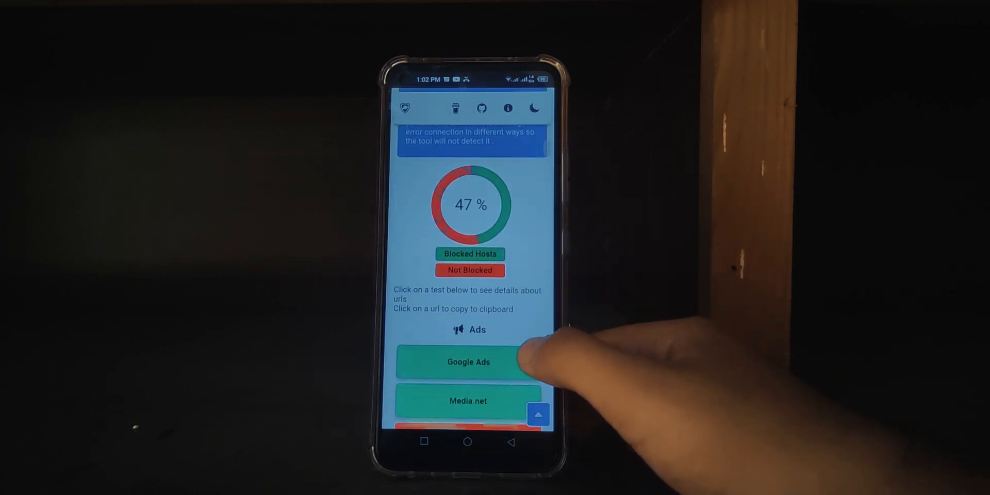
{"action": "scroll", "scroll_direction": "down", "scroll_amount": 3}
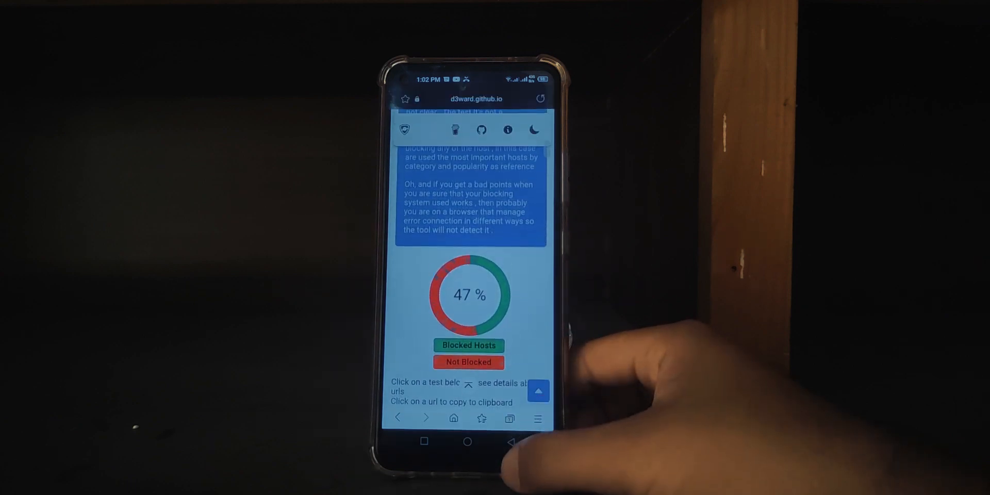
{"action": "scroll", "scroll_direction": "down", "scroll_amount": 3}
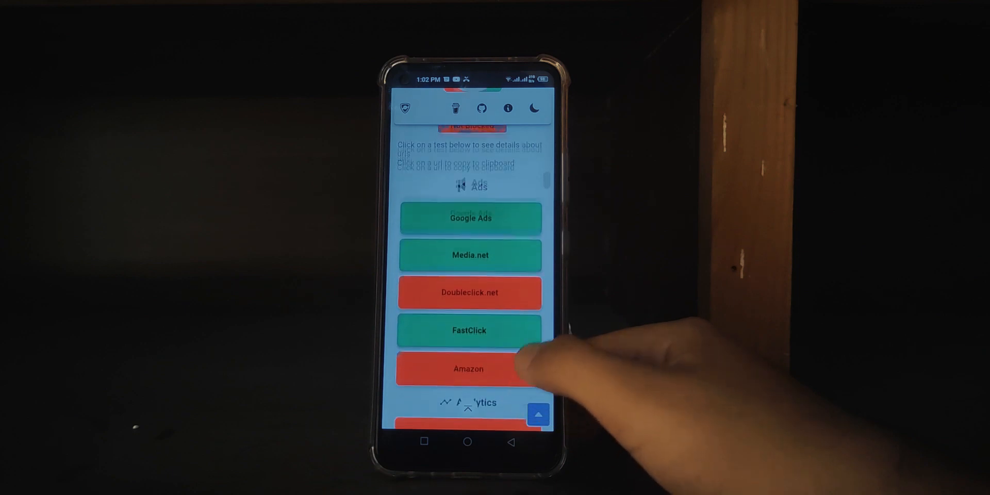
{"action": "scroll", "scroll_direction": "down", "scroll_amount": 3}
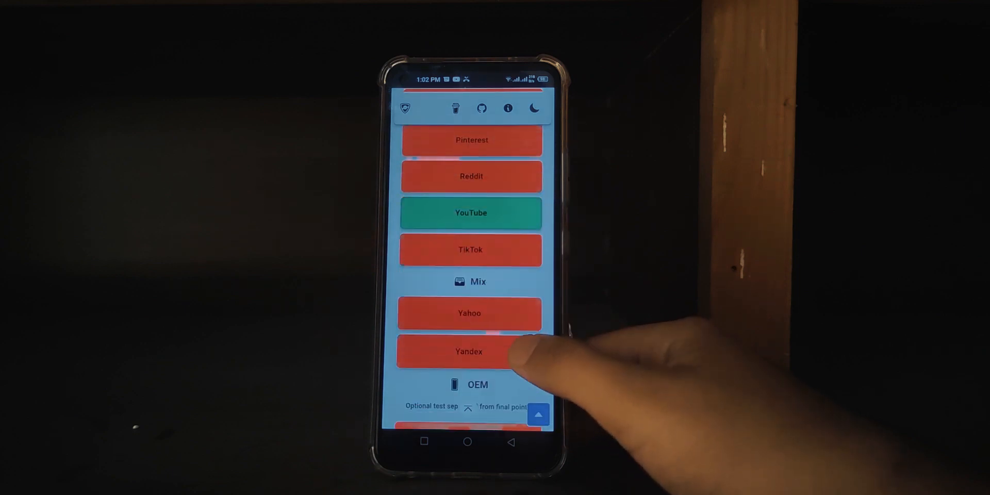